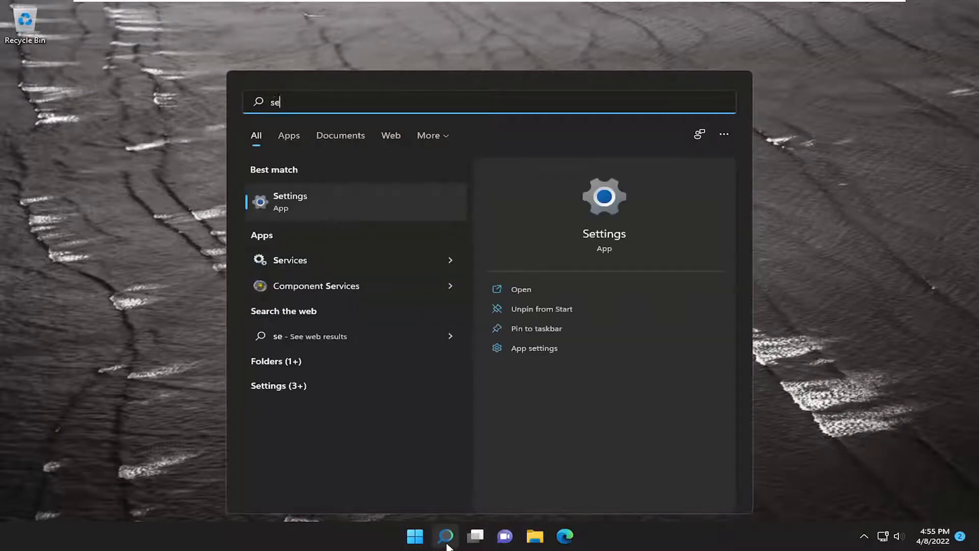
# Step: Search Start for 'settings' and launch the Settings app from the results
pyautogui.write('ttings')
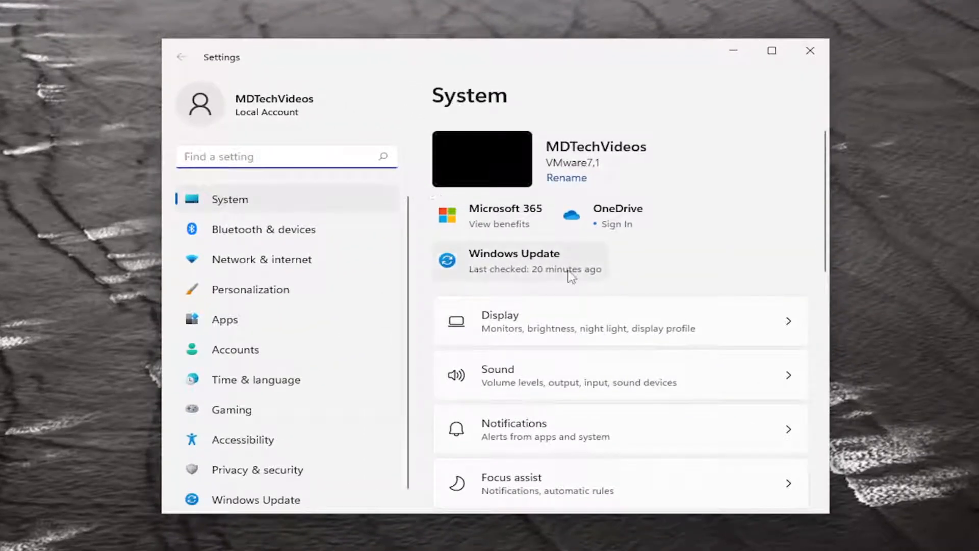
# Step: Scroll down the System settings list to reach the Remote Desktop page
pyautogui.scroll(-3)
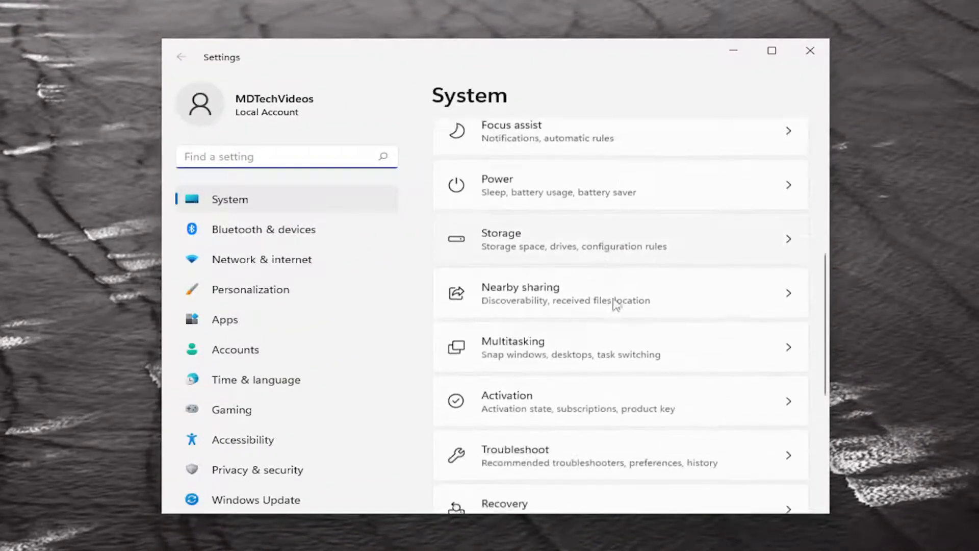
pyautogui.scroll(-3)
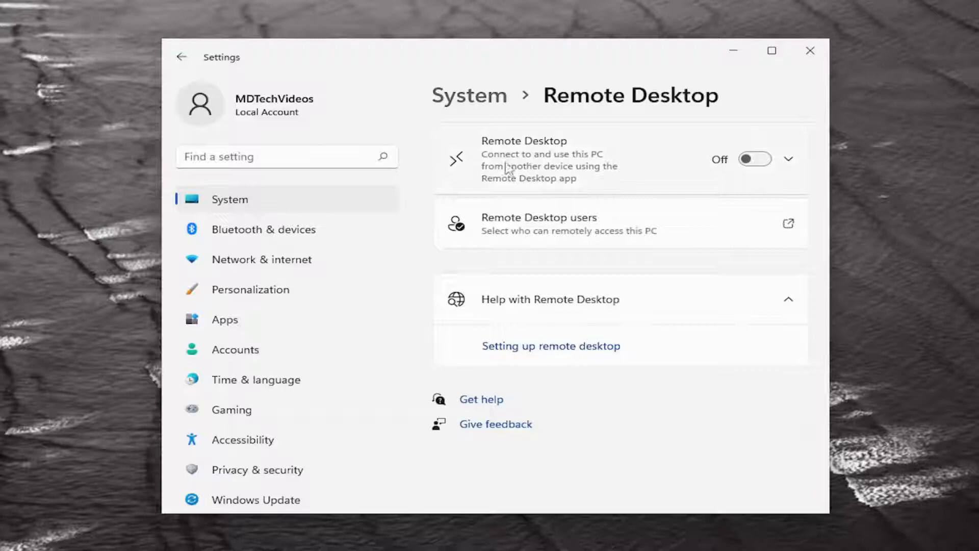
pyautogui.moveTo(544, 177)
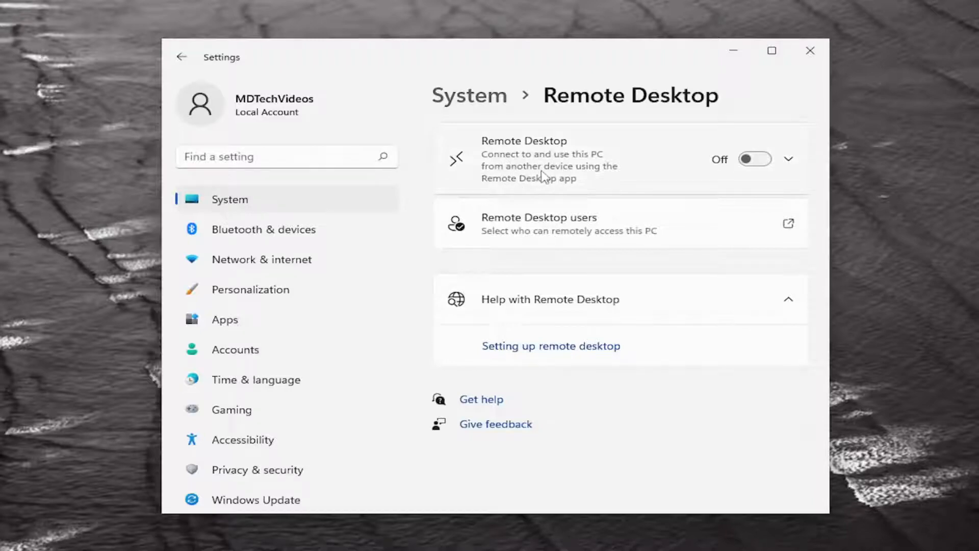
pyautogui.moveTo(554, 188)
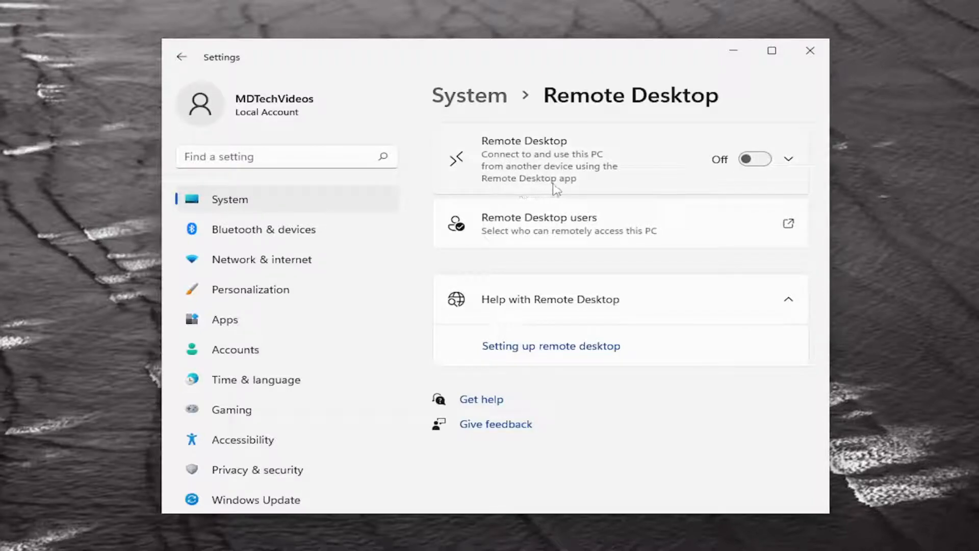
# Step: Switch Remote Desktop on, confirm enabling remote connections, and close Settings
pyautogui.click(754, 159)
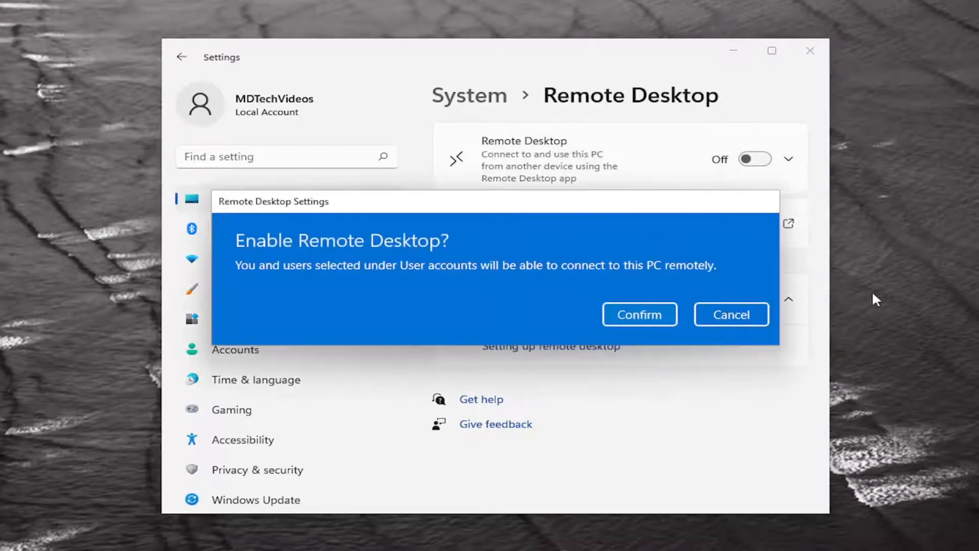
pyautogui.moveTo(312, 285)
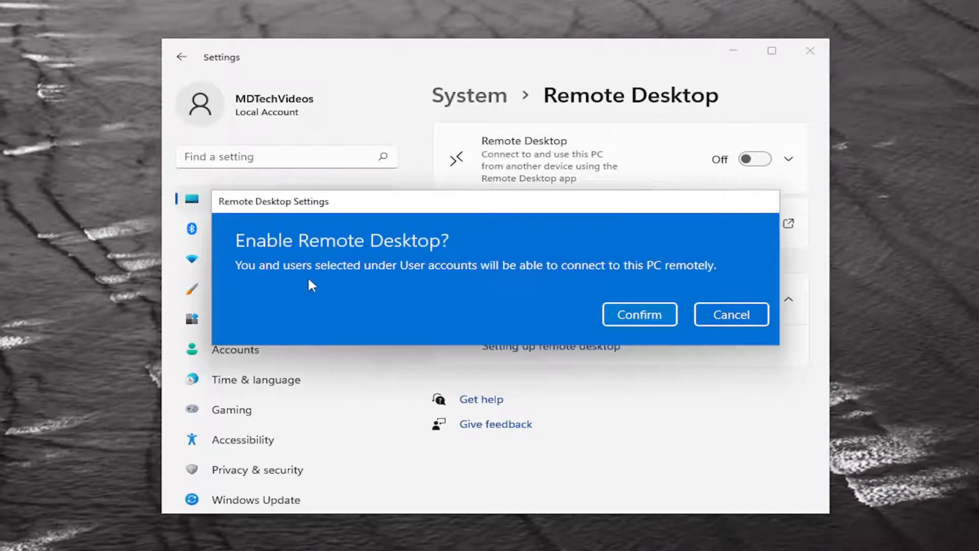
pyautogui.moveTo(484, 279)
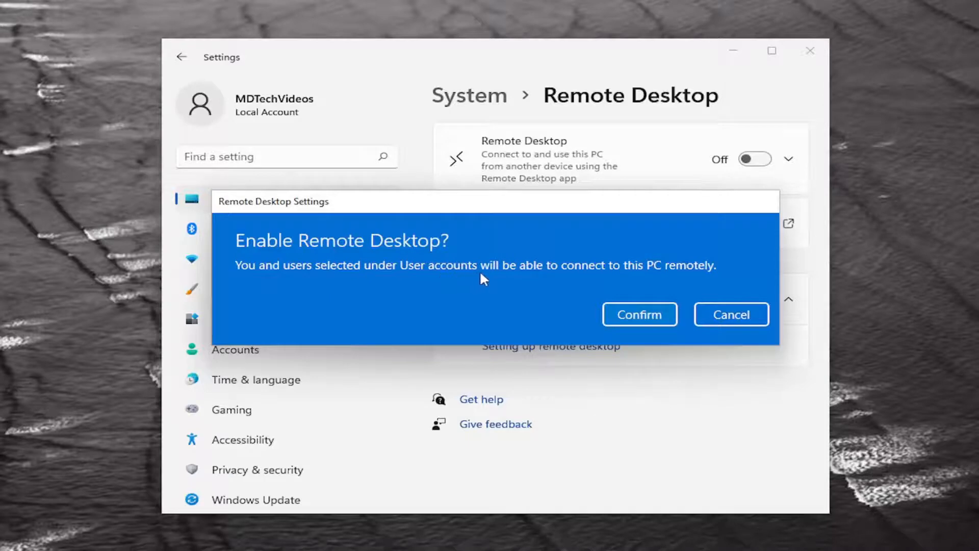
pyautogui.moveTo(702, 272)
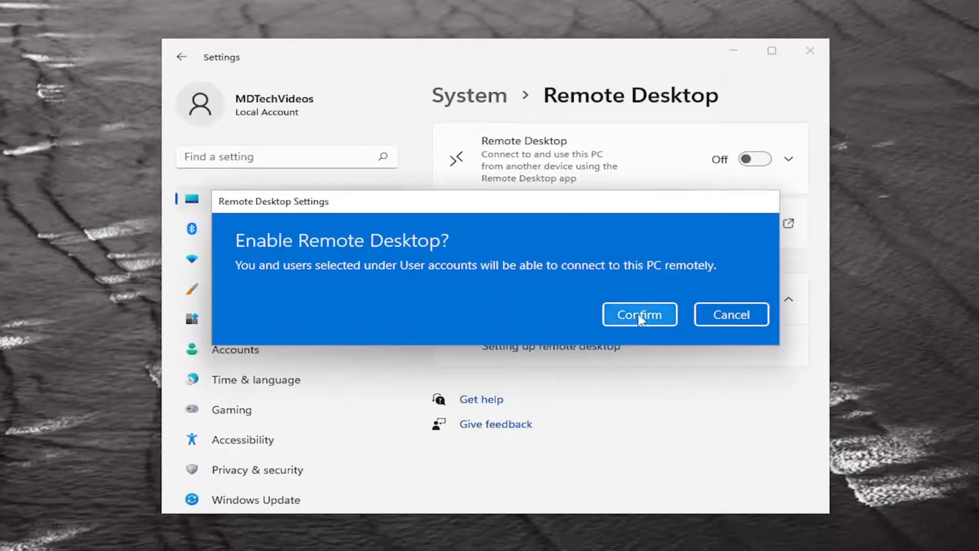
pyautogui.click(639, 314)
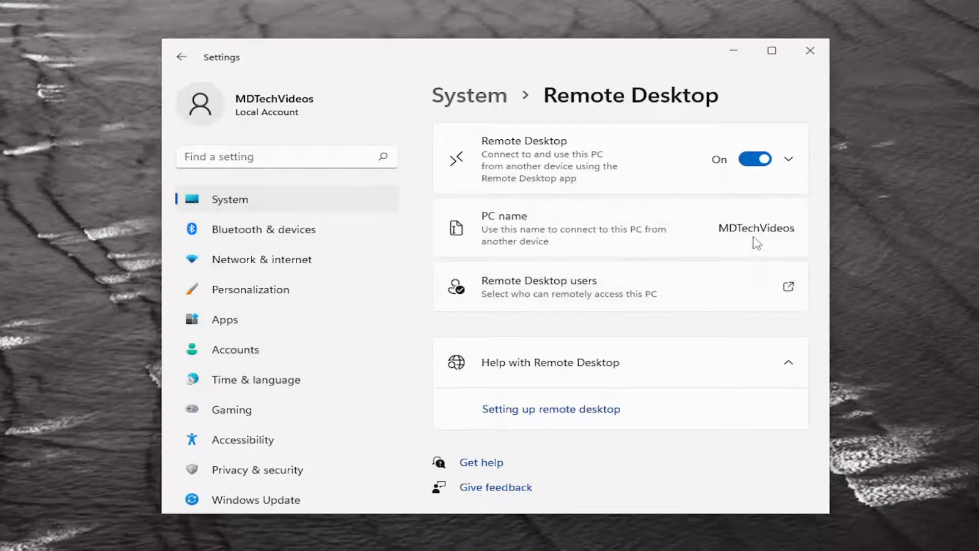
pyautogui.moveTo(708, 240)
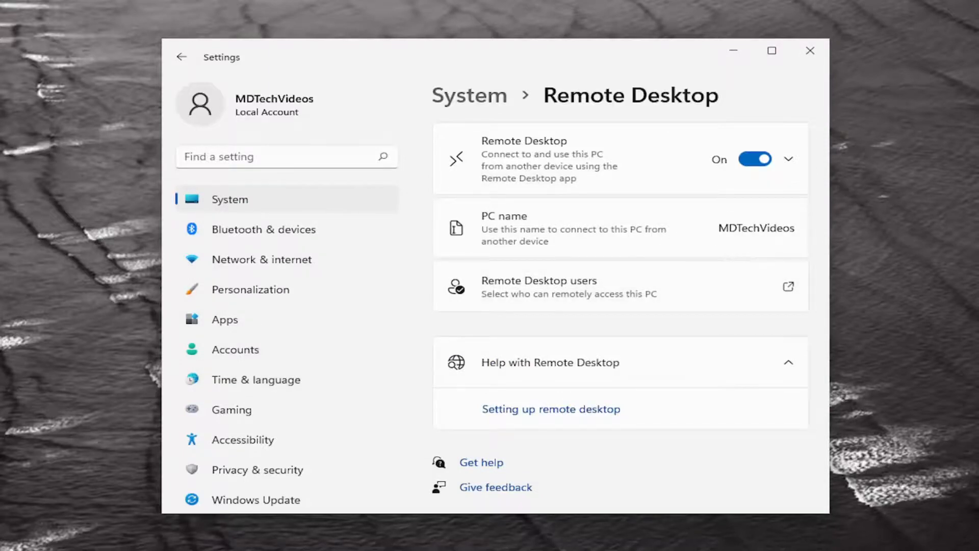
pyautogui.moveTo(643, 258)
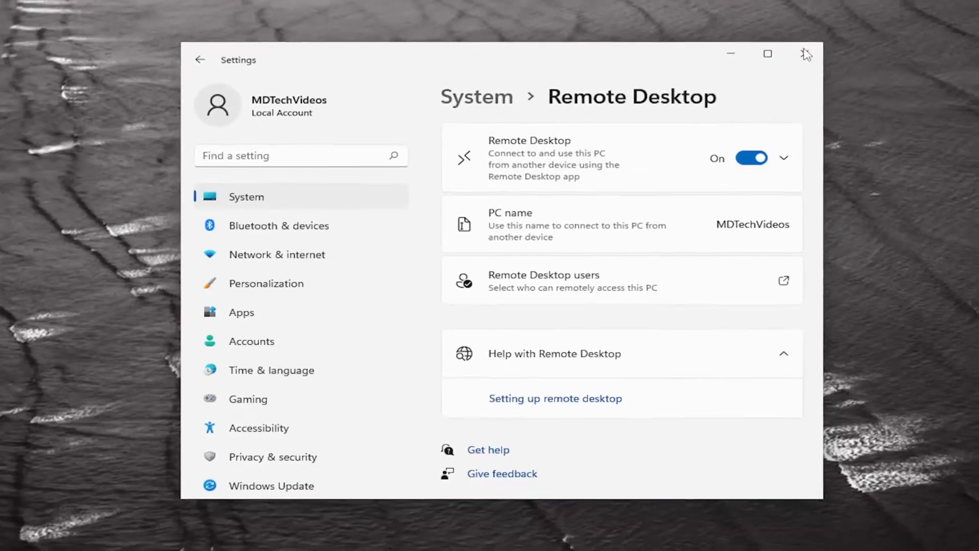
pyautogui.click(806, 54)
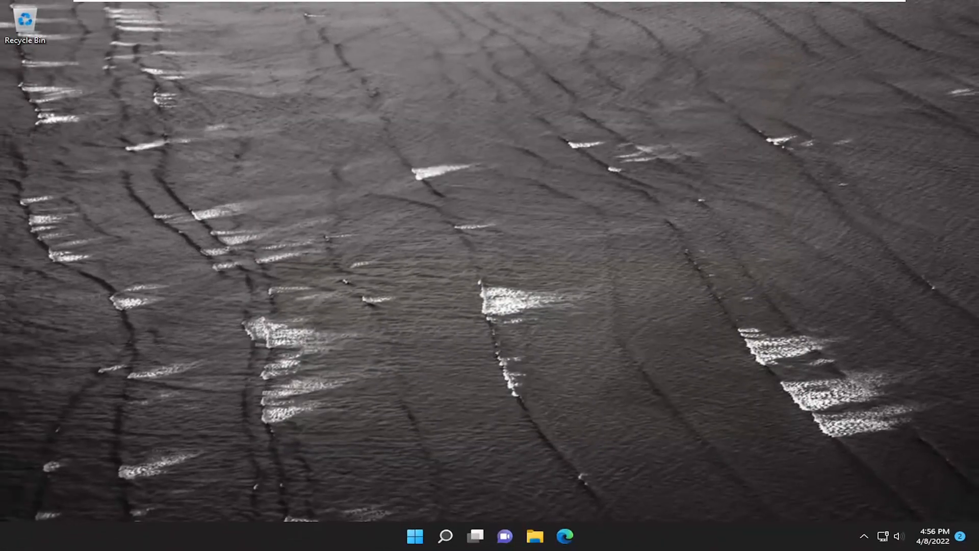